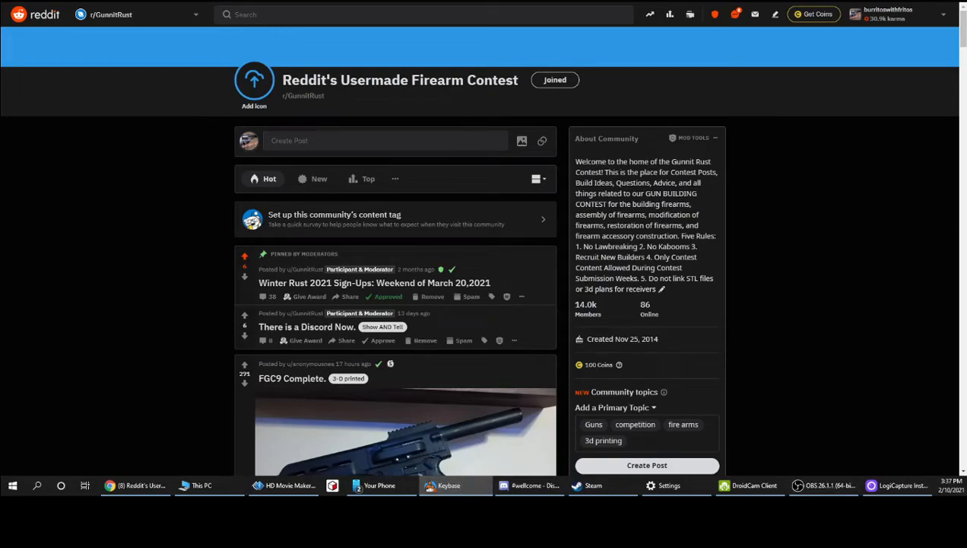
- Bring the Keybase window forward over the browser, showing the user's profile
left_click(449, 484)
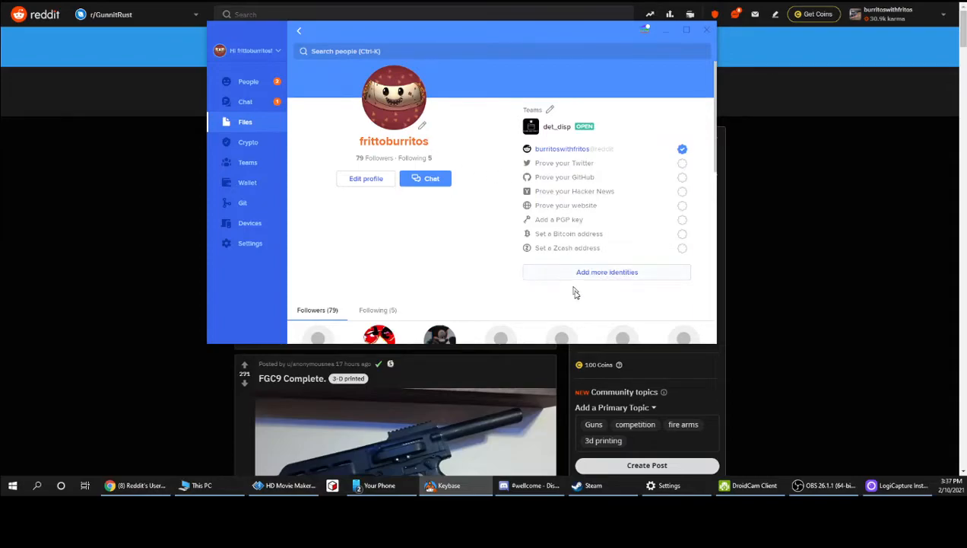
mouse_move(645, 350)
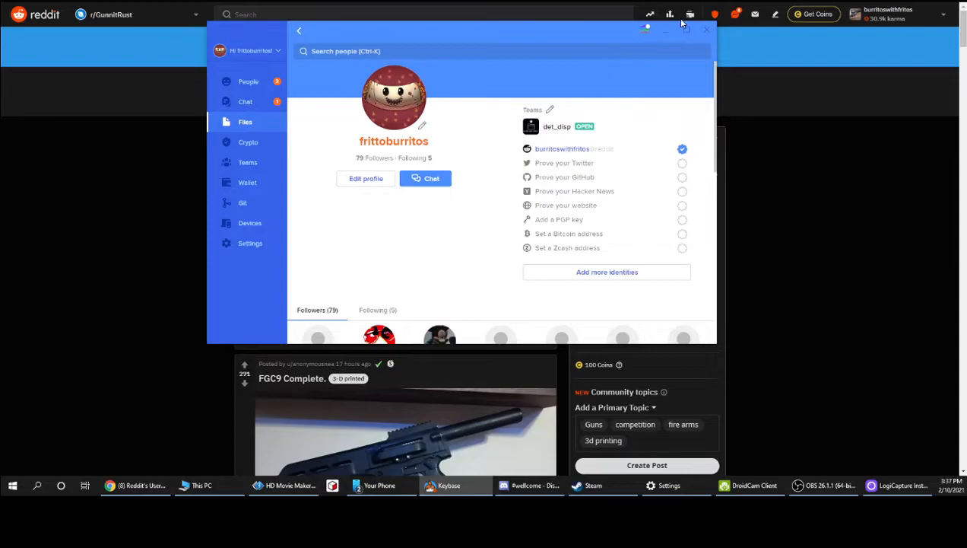
- Maximize Keybase and open Files, then your public folder with five folders and a PDF
left_click(691, 29)
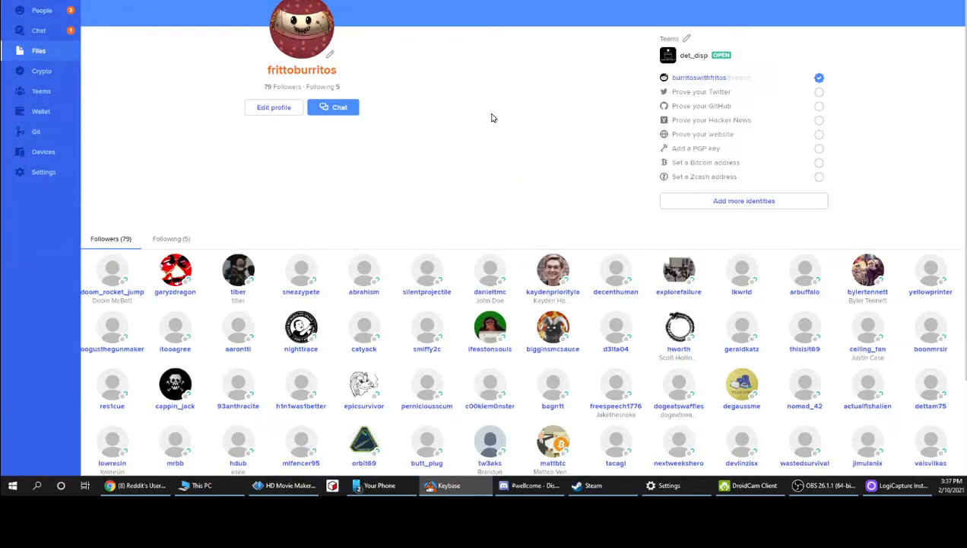
mouse_move(165, 87)
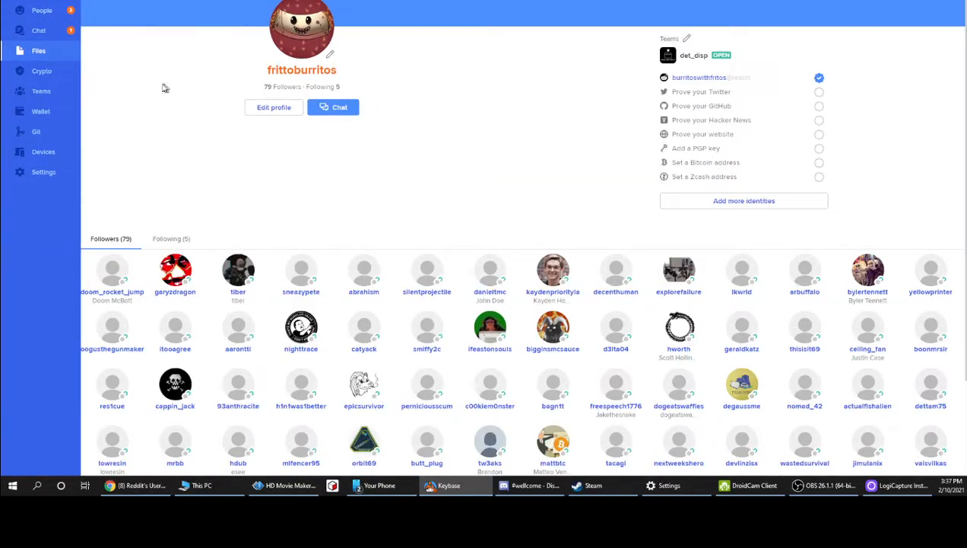
mouse_move(39, 51)
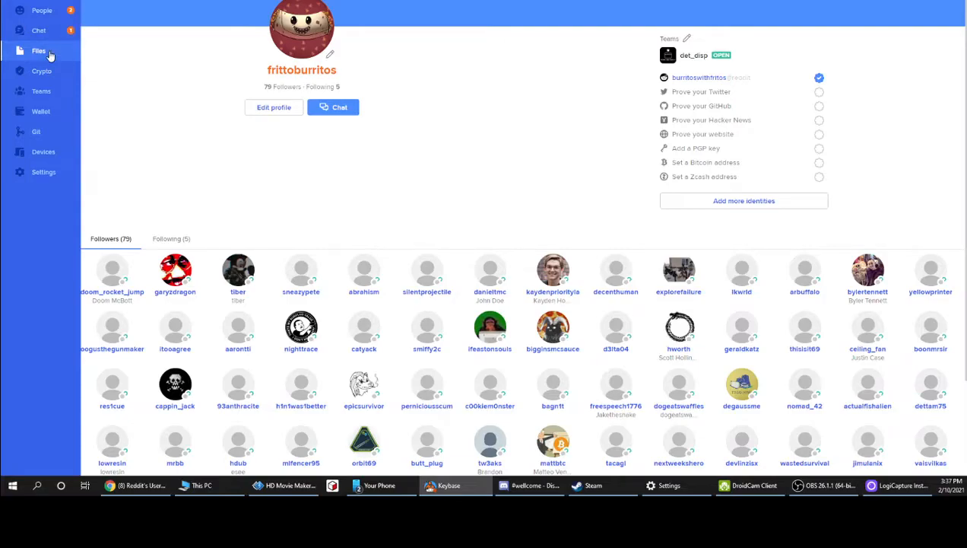
left_click(38, 51)
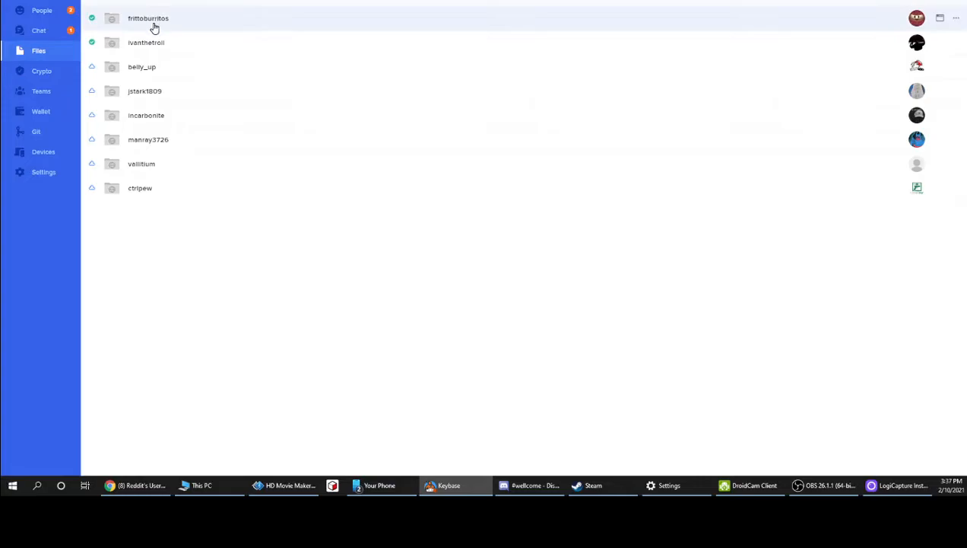
left_click(147, 19)
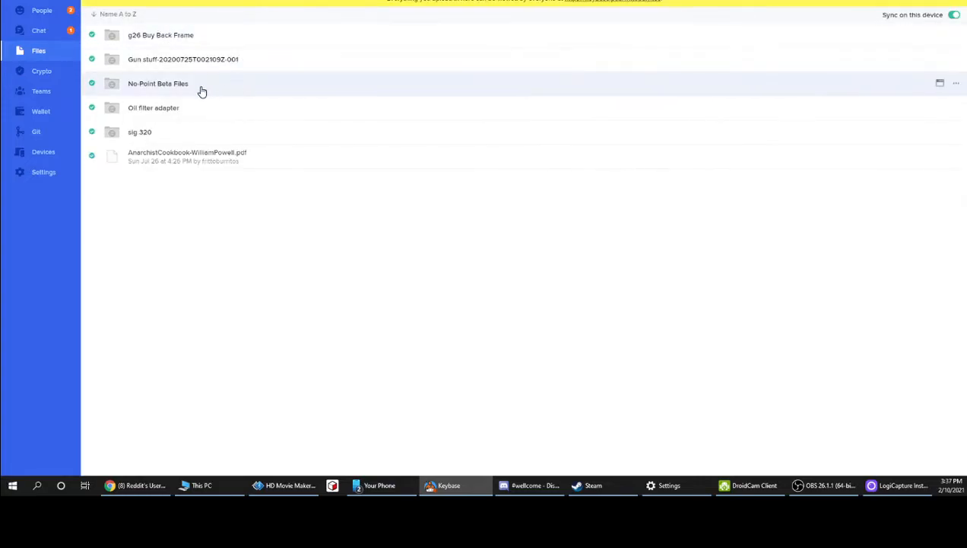
mouse_move(202, 114)
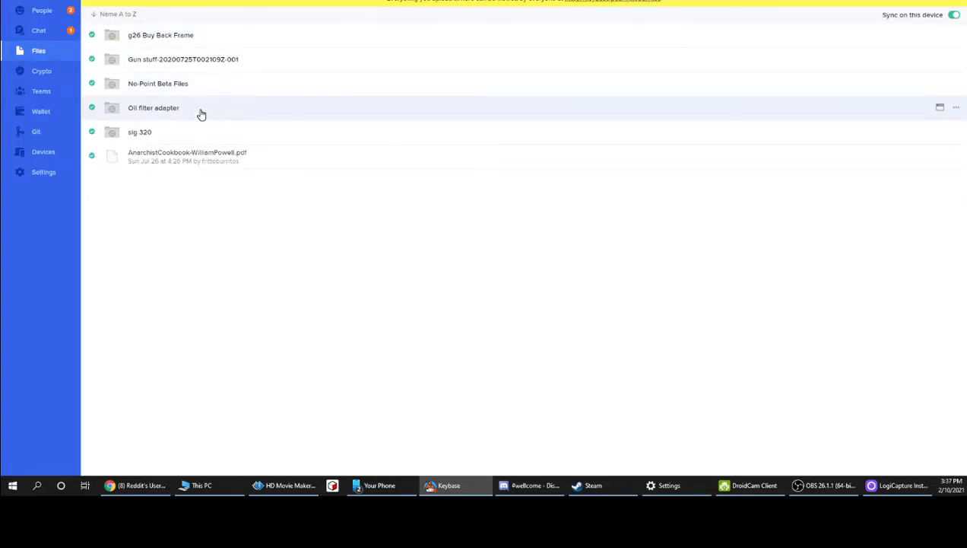
mouse_move(206, 142)
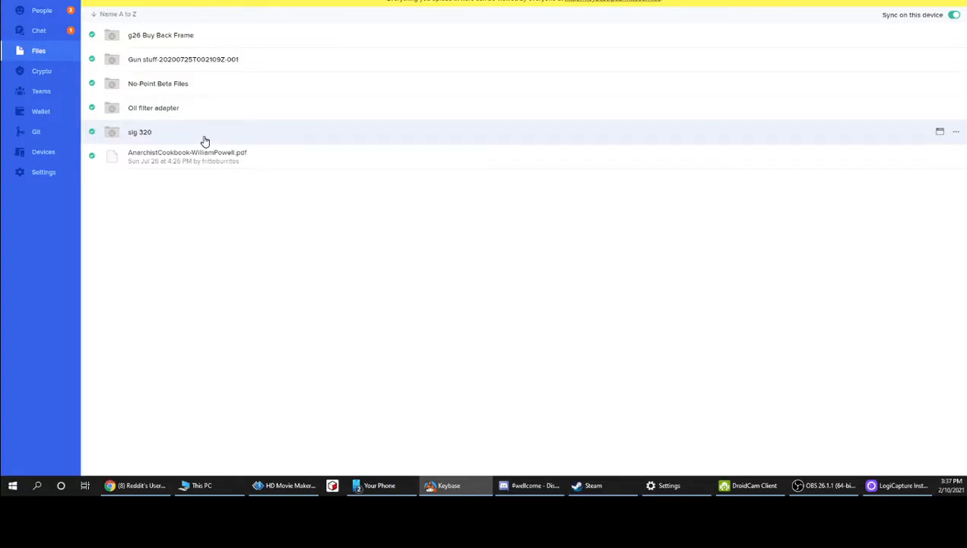
left_click(139, 132)
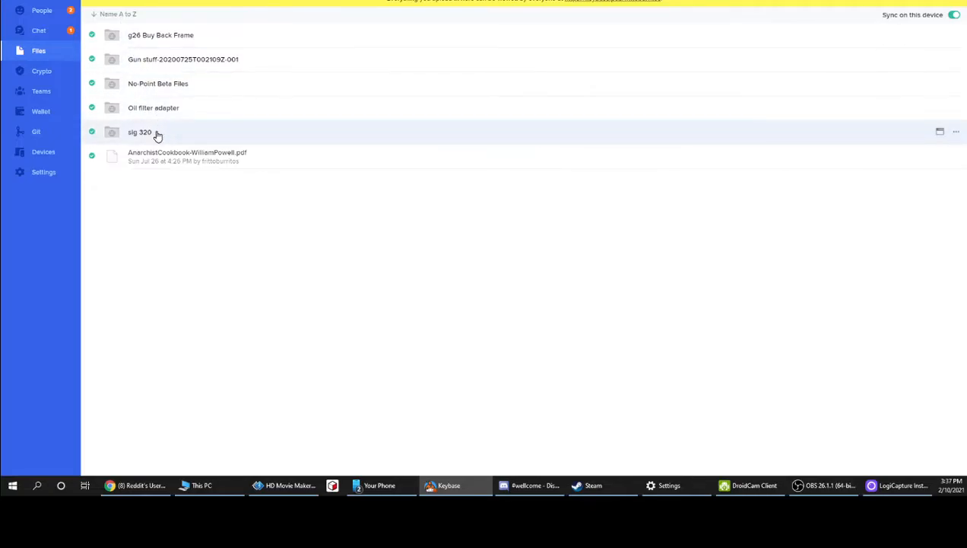
mouse_move(150, 107)
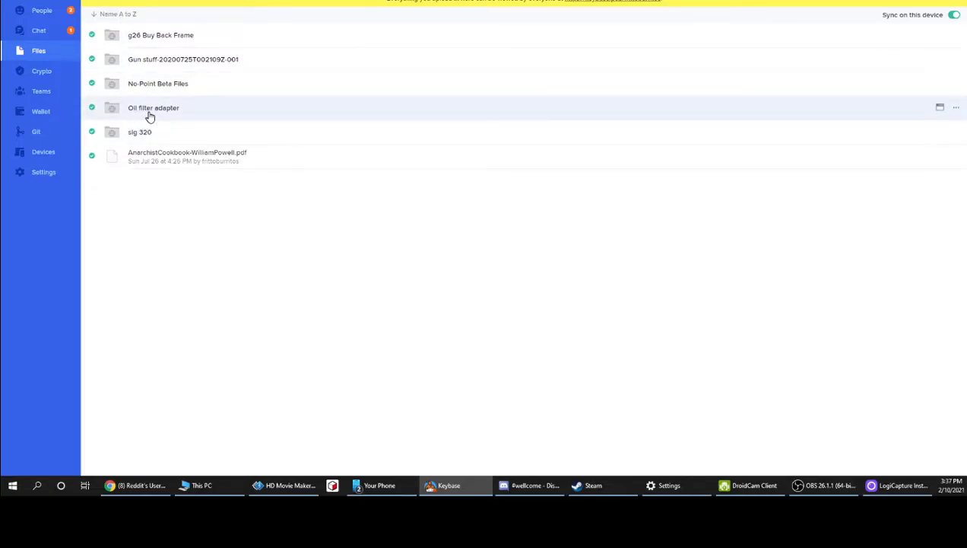
mouse_move(153, 59)
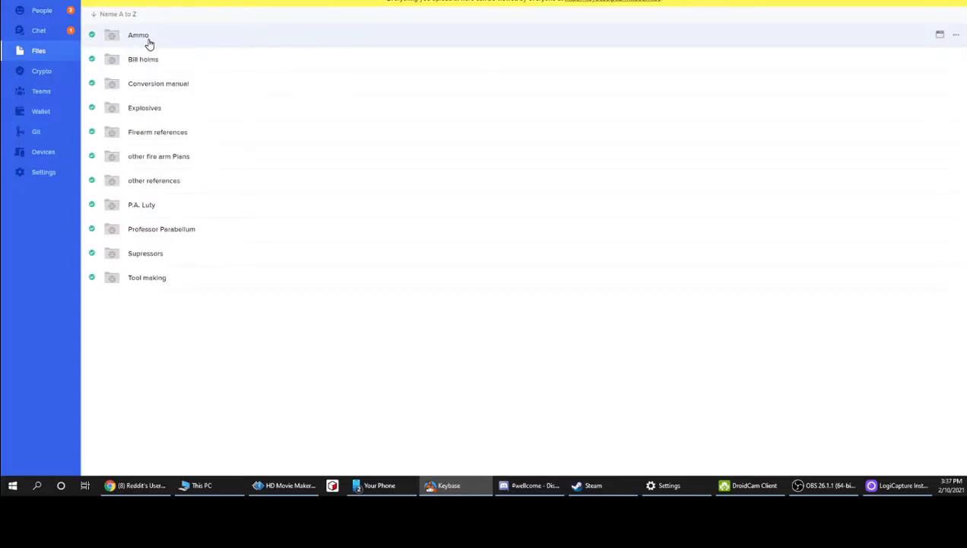
mouse_move(189, 229)
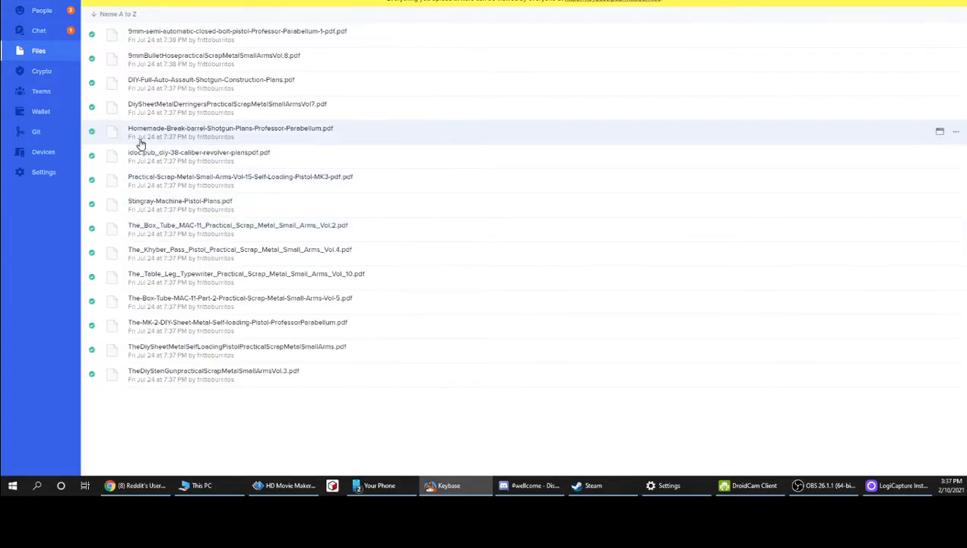
mouse_move(237, 156)
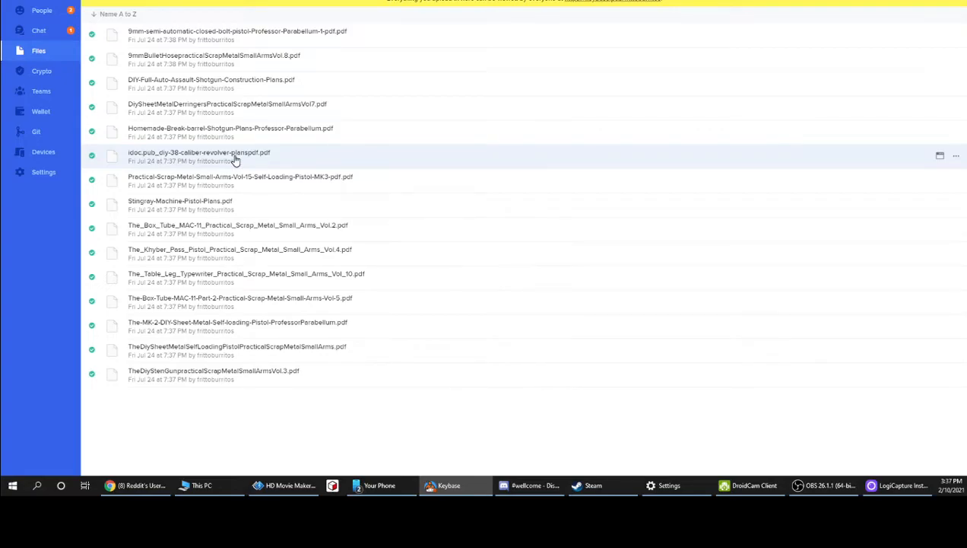
mouse_move(215, 185)
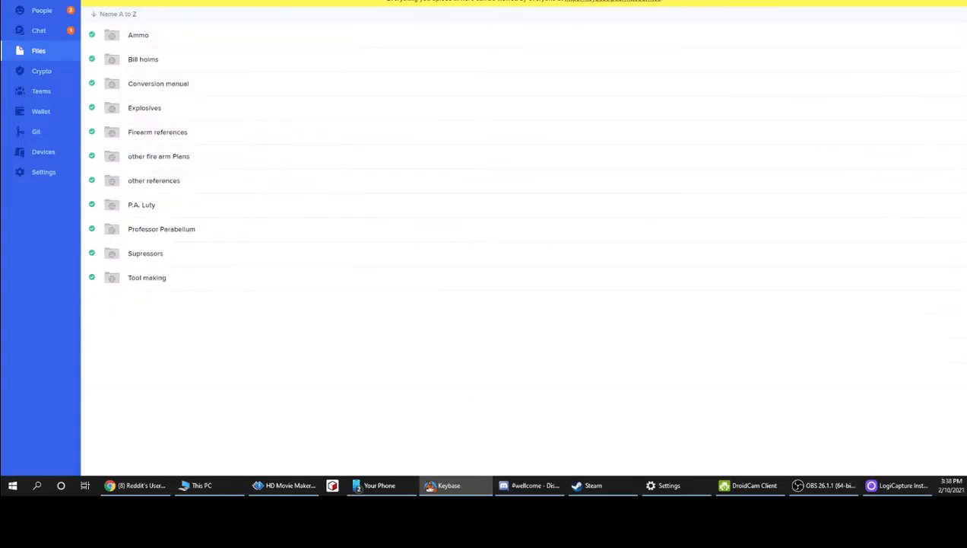
mouse_move(190, 252)
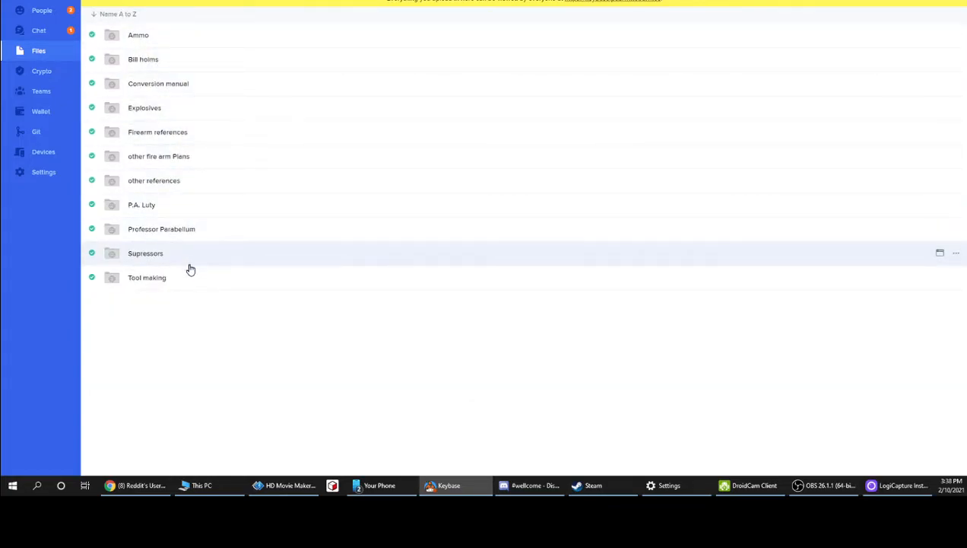
double_click(143, 58)
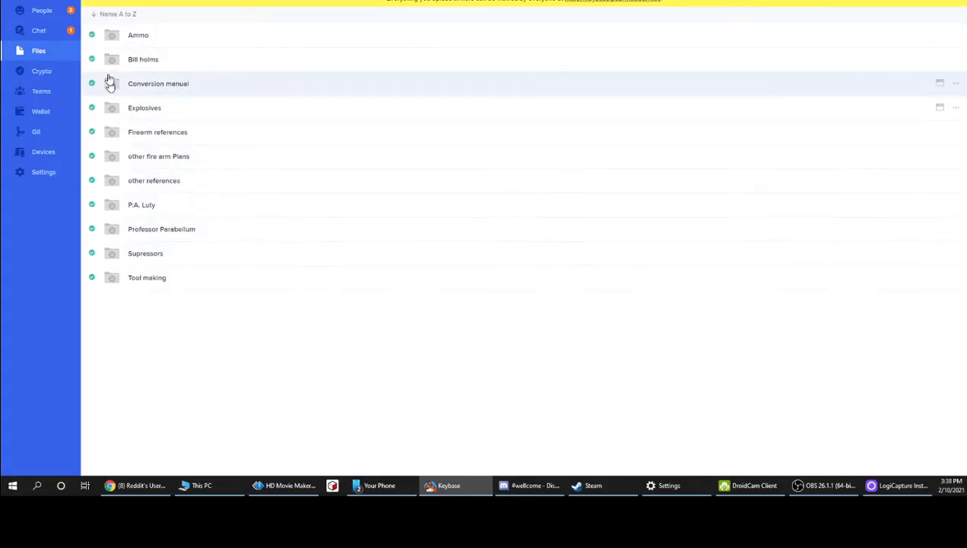
mouse_move(282, 205)
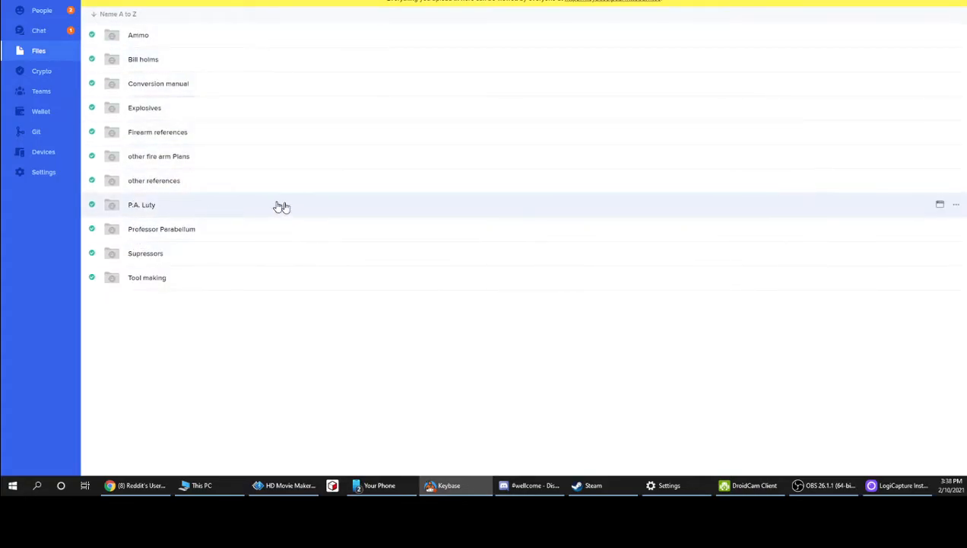
mouse_move(442, 425)
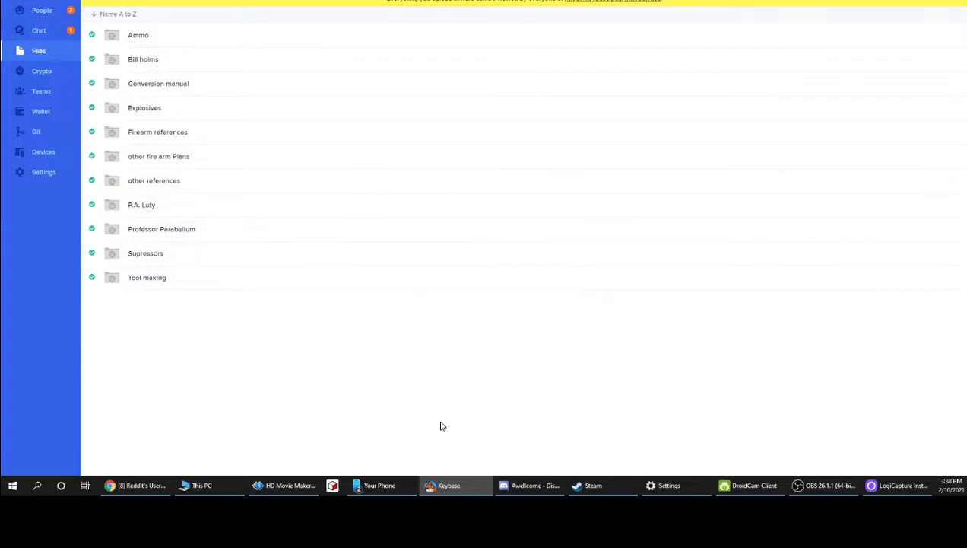
mouse_move(442, 441)
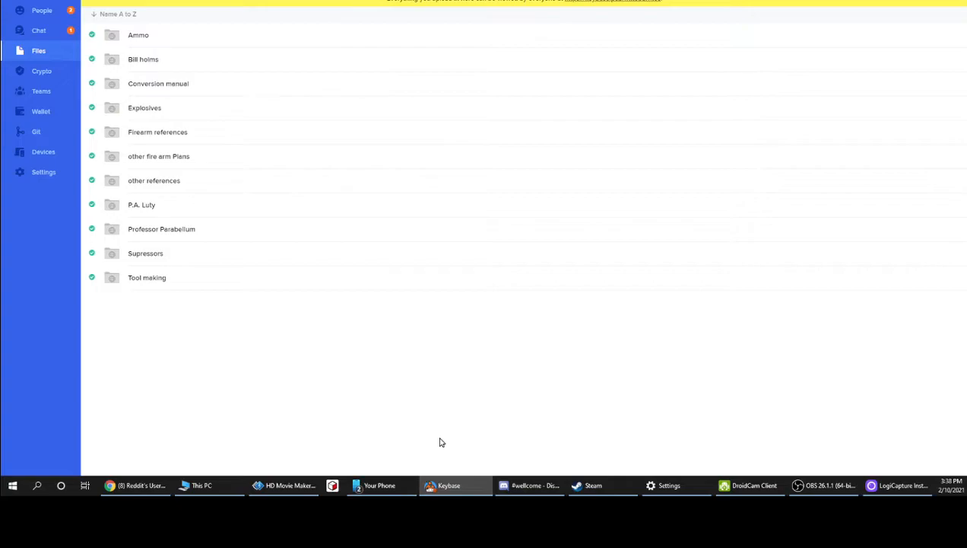
mouse_move(306, 495)
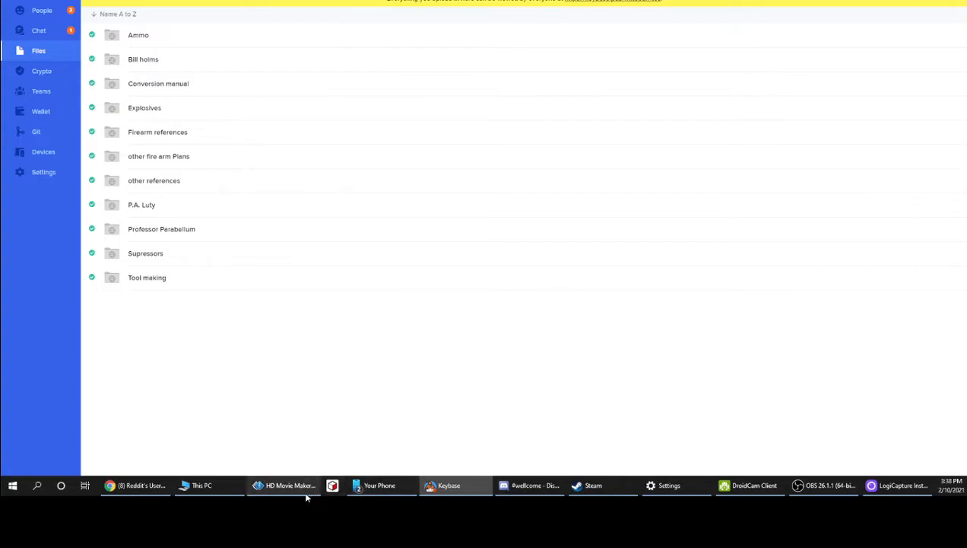
mouse_move(280, 431)
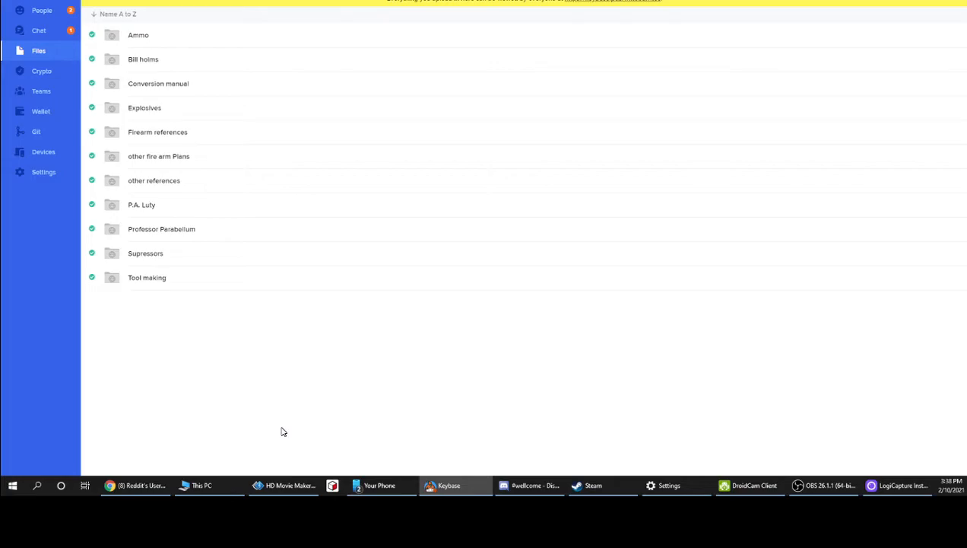
mouse_move(328, 467)
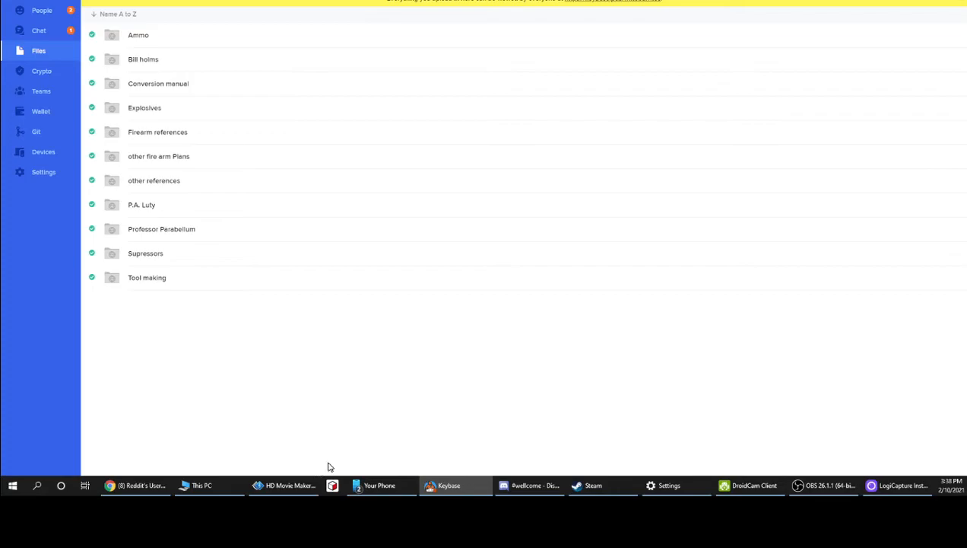
mouse_move(246, 488)
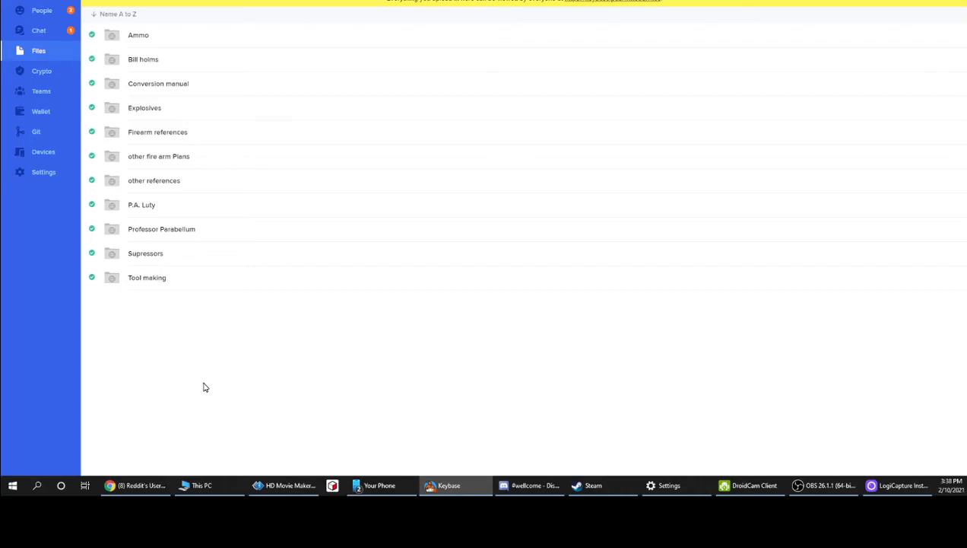
mouse_move(293, 485)
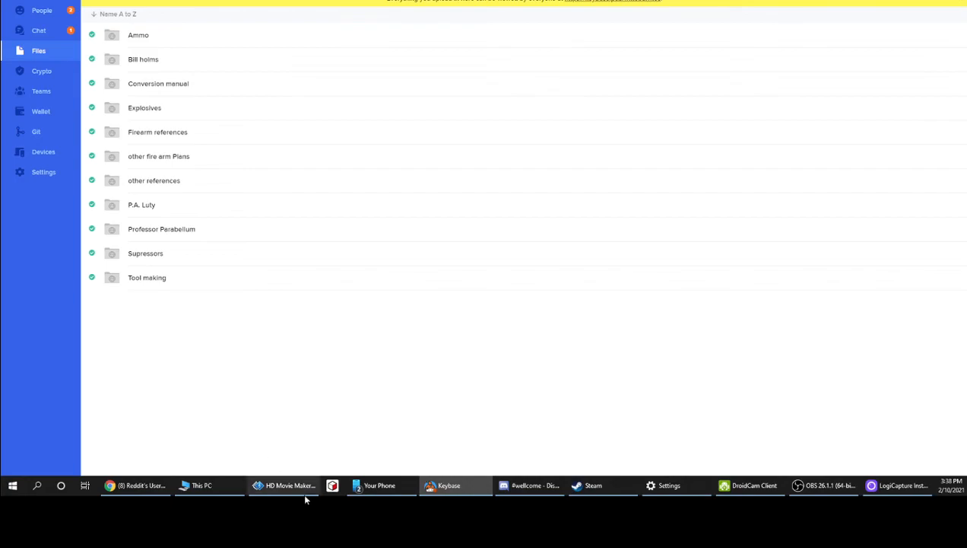